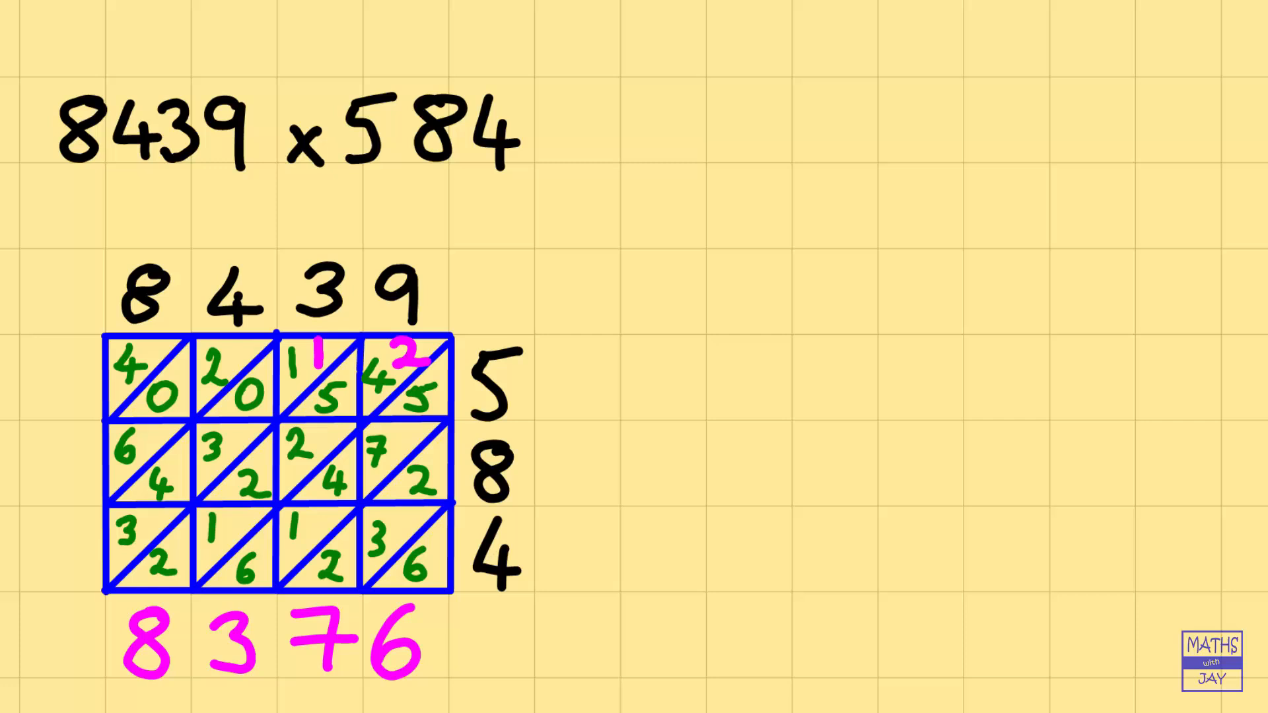
- Write a pink 2 left of the grid's bottom row as the leading answer digit
click(64, 555)
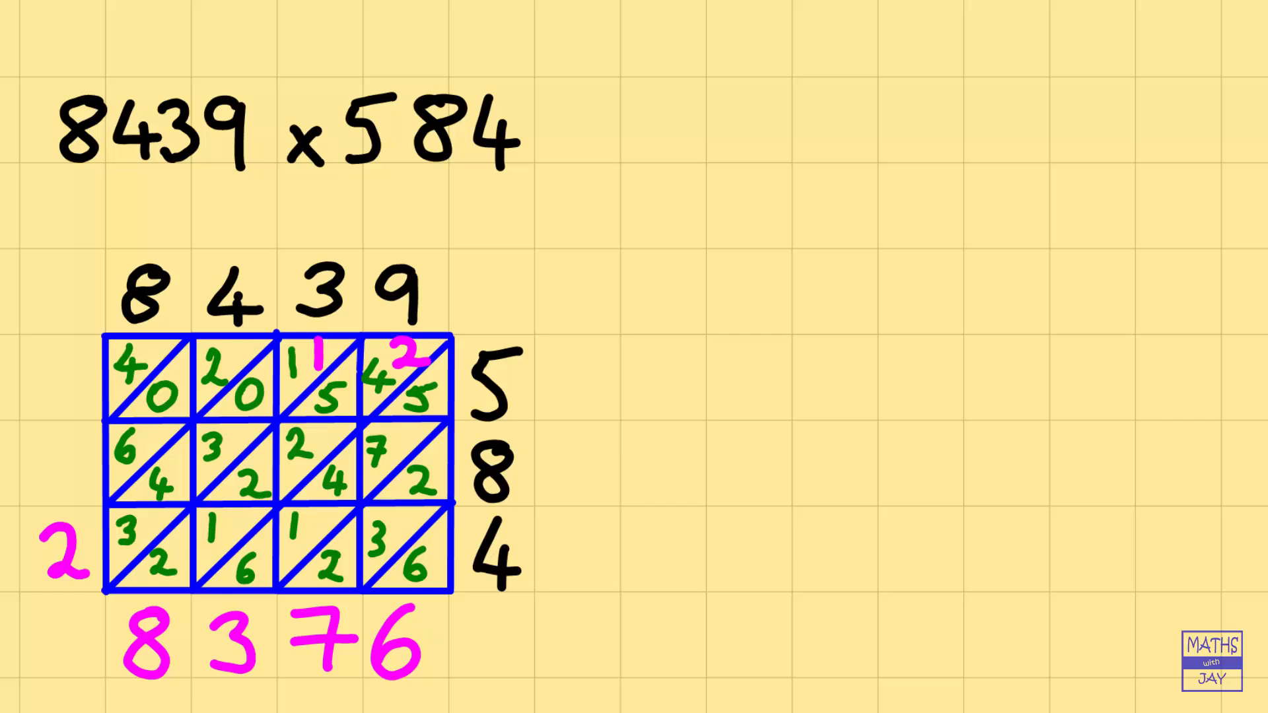